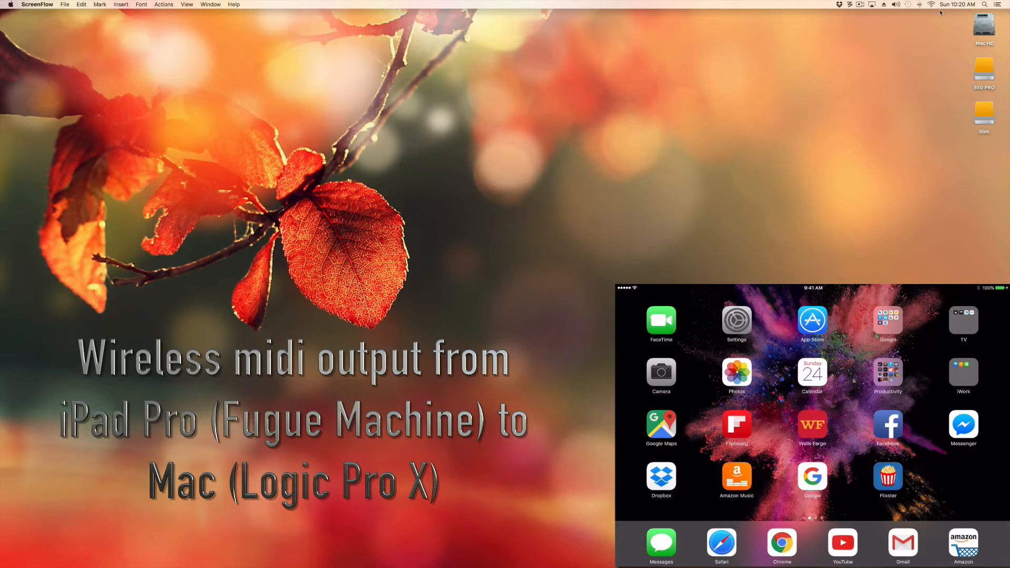
Create a computer-to-computer Wi-Fi network from the menu bar with the default name and channel
{"action": "left_click", "coordinate": [932, 5]}
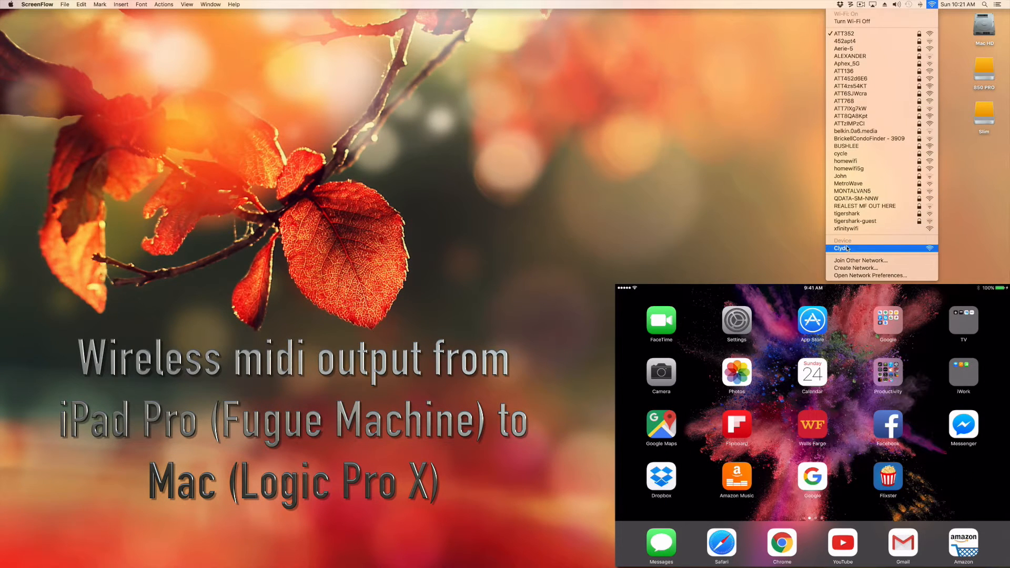
{"action": "left_click", "coordinate": [855, 267]}
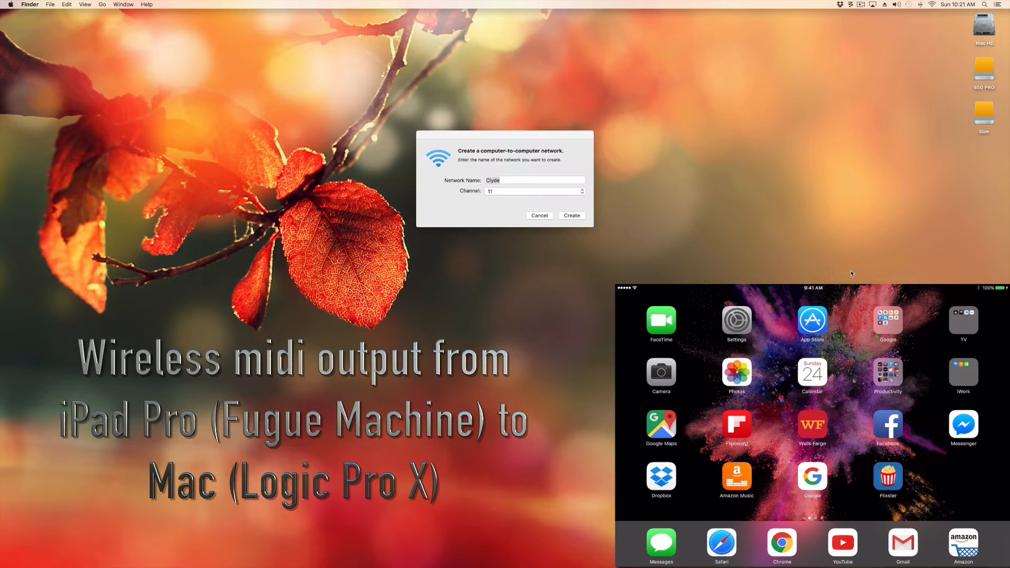
{"action": "left_click", "coordinate": [571, 215]}
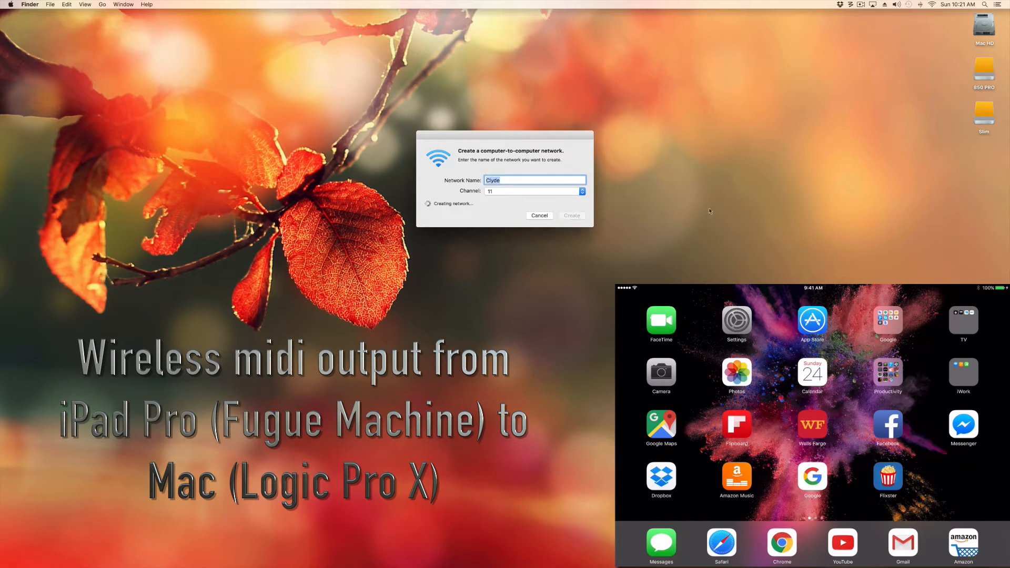
{"action": "mouse_move", "coordinate": [717, 209]}
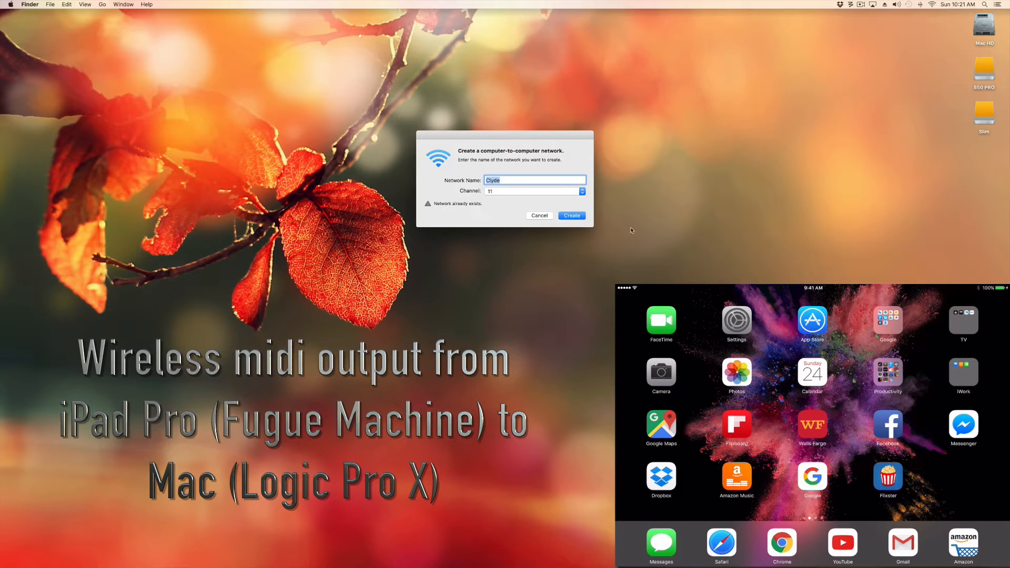
{"action": "left_click", "coordinate": [539, 215]}
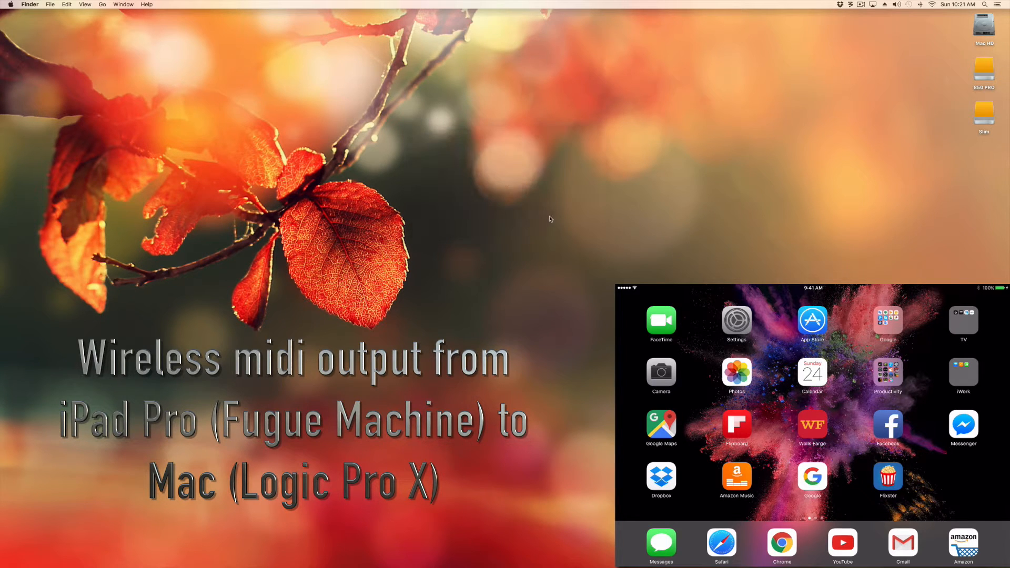
{"action": "left_click", "coordinate": [932, 5]}
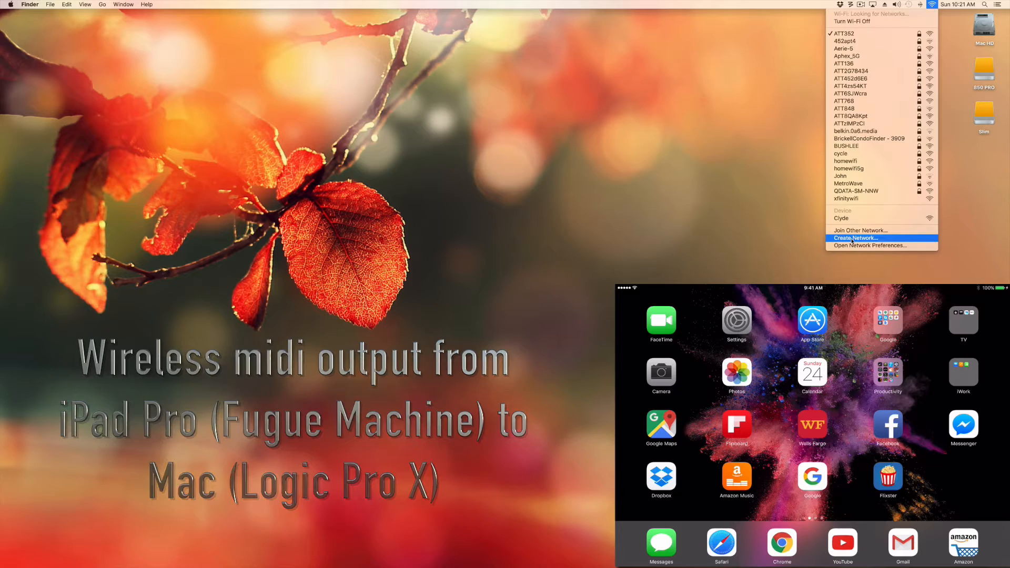
{"action": "left_click", "coordinate": [854, 225]}
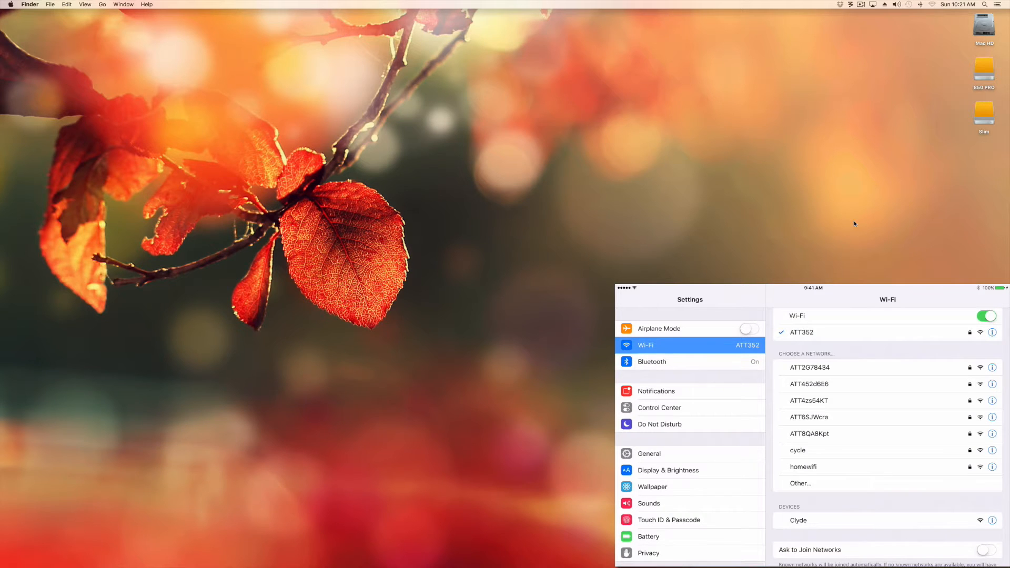
Join the Mac's network under Devices and confirm Join Anyway despite no internet
{"action": "left_click", "coordinate": [798, 520]}
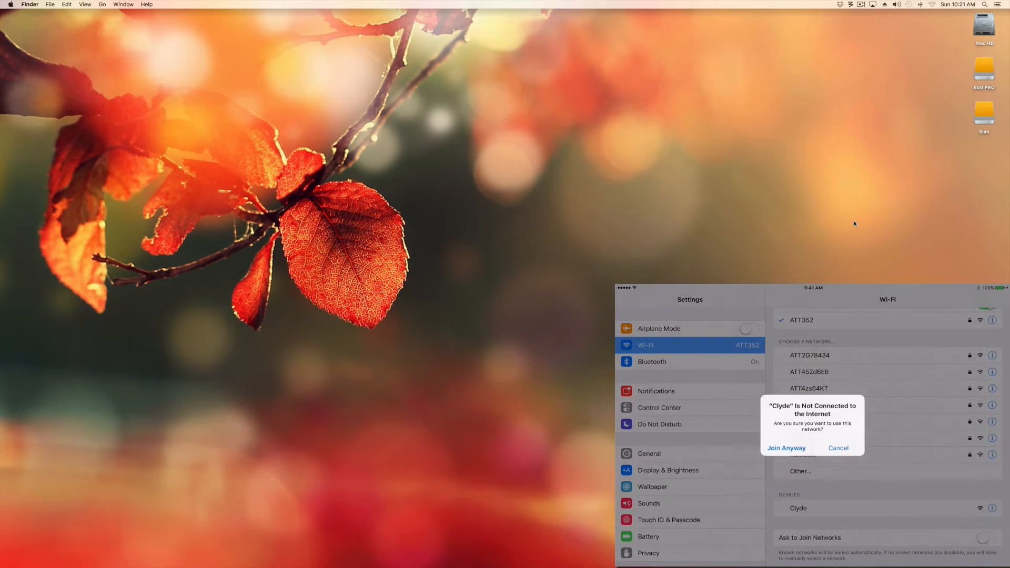
{"action": "left_click", "coordinate": [787, 447]}
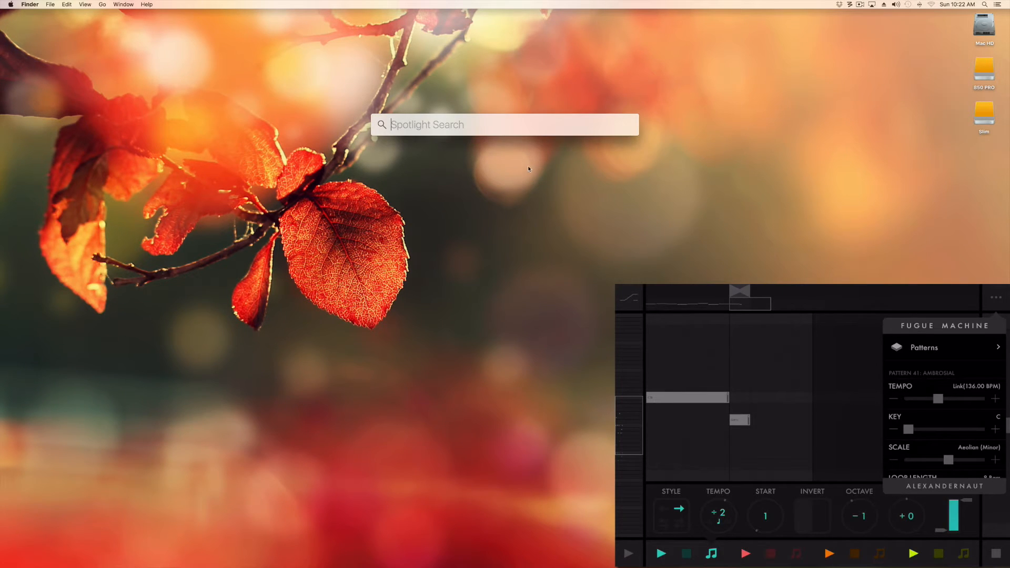
Launch Audio MIDI Setup from Utilities and select the iPad in Network Session 1's directory
{"action": "type", "text": "util"}
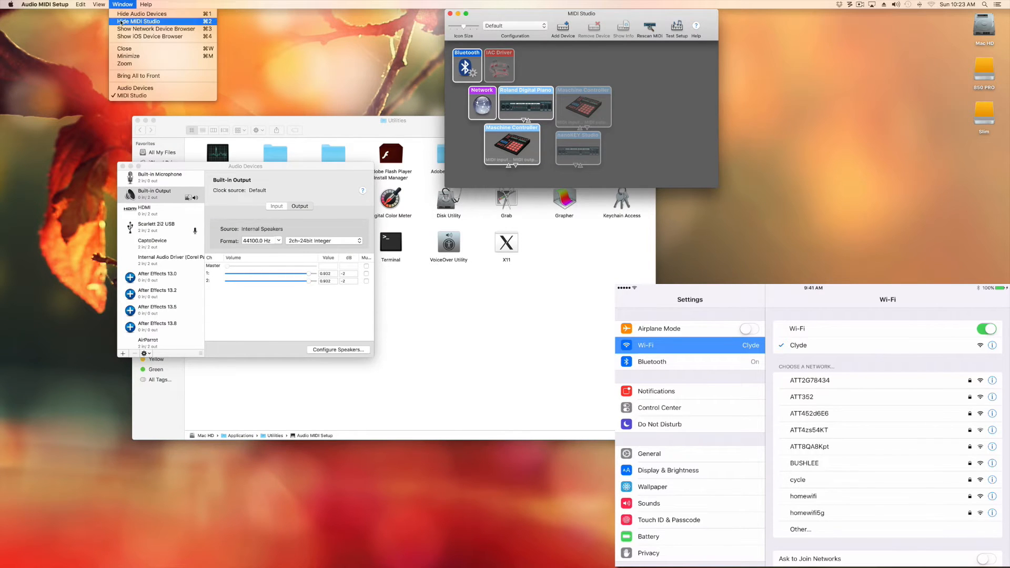
{"action": "left_click", "coordinate": [137, 21]}
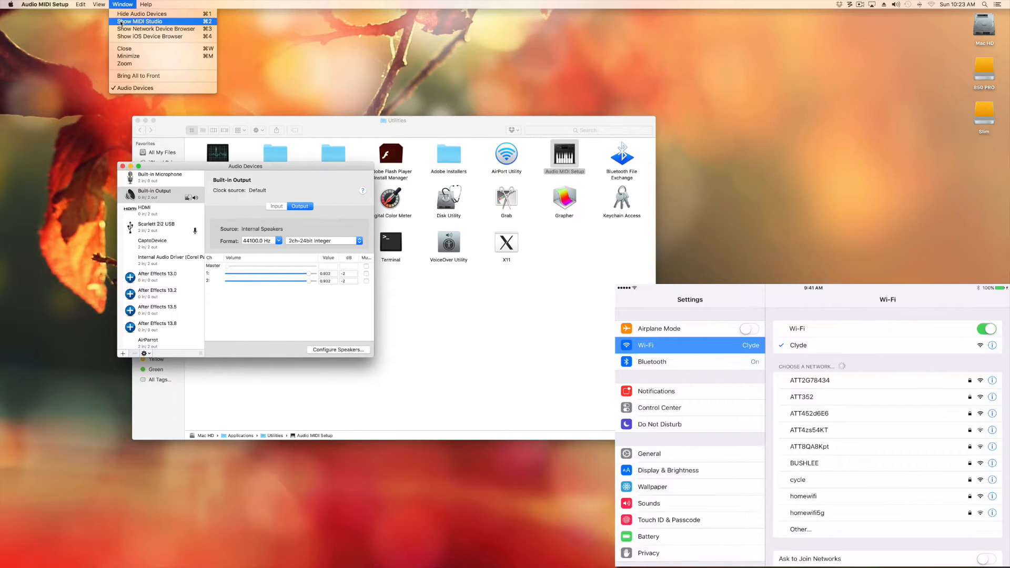
{"action": "left_click", "coordinate": [138, 21]}
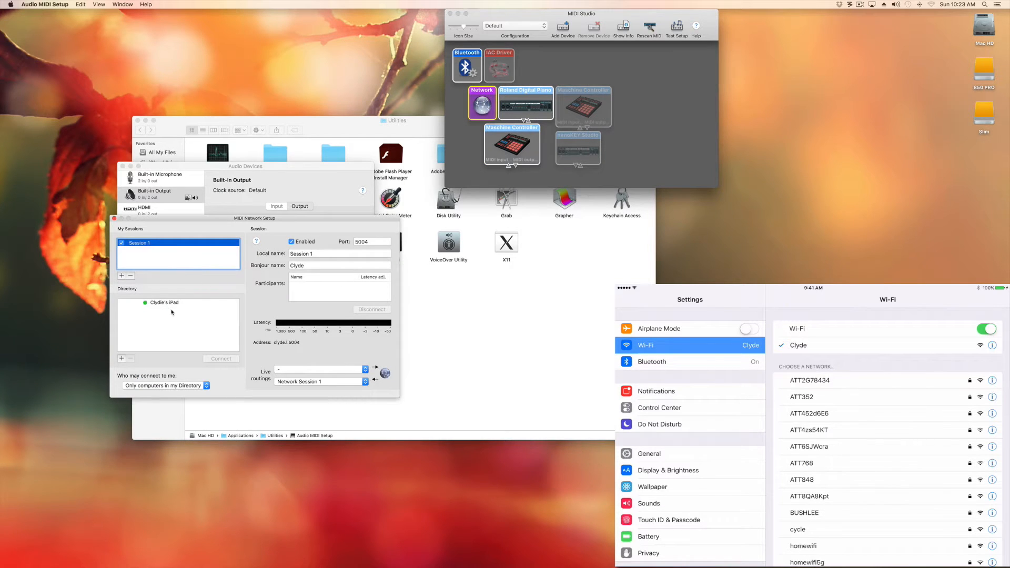
{"action": "left_click", "coordinate": [164, 302]}
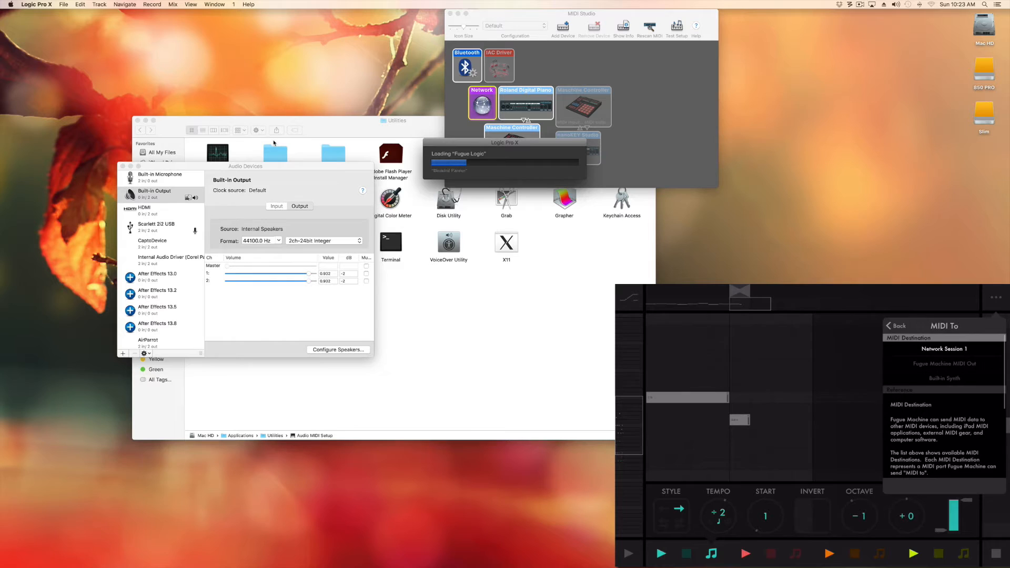
Assign track MIDI channels in the inspector, putting Alchemy on channel 1 and Razor on 3
{"action": "left_click", "coordinate": [894, 326]}
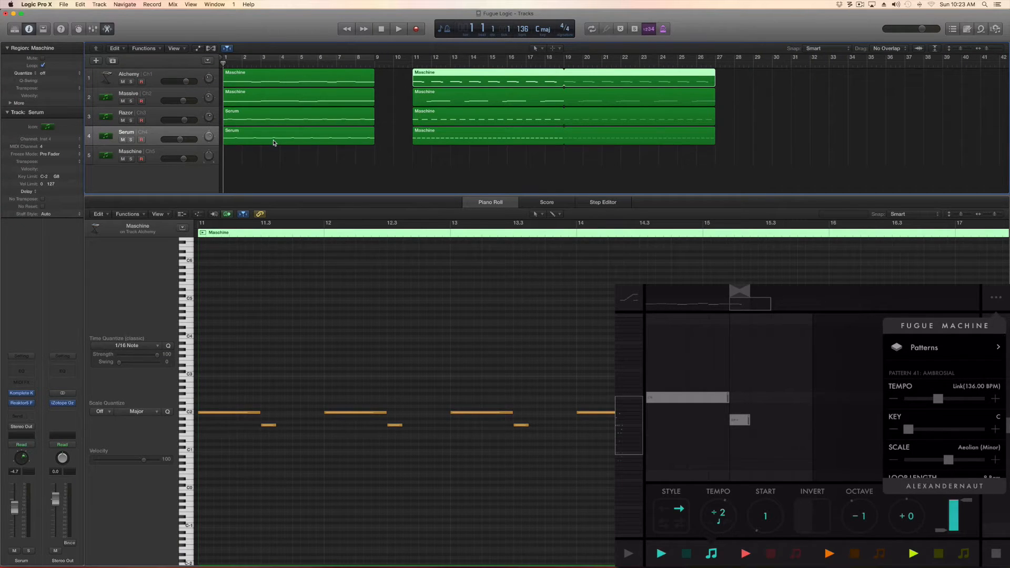
{"action": "left_click", "coordinate": [141, 159]}
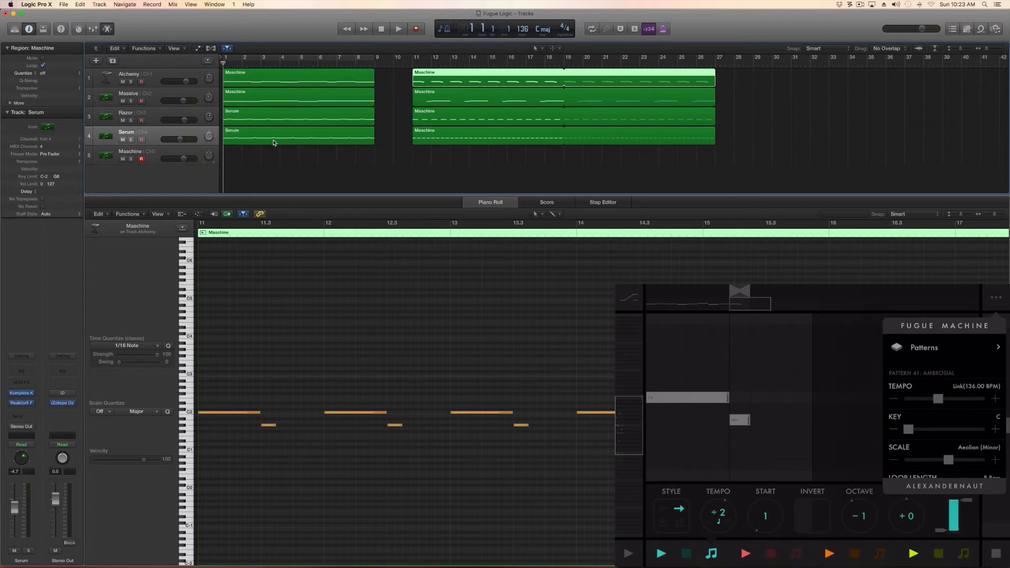
{"action": "mouse_move", "coordinate": [155, 76]}
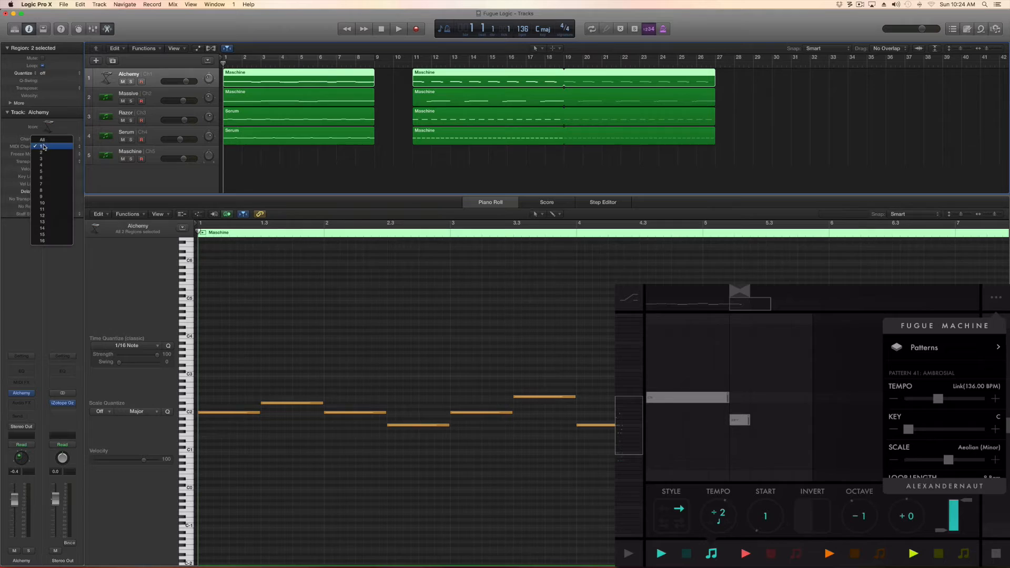
{"action": "left_click", "coordinate": [129, 96]}
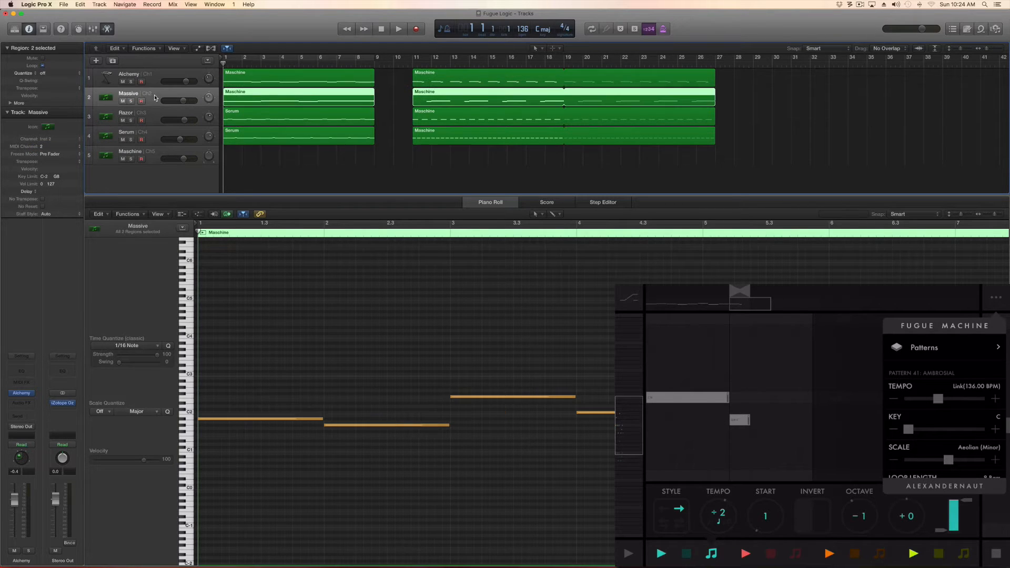
{"action": "left_click", "coordinate": [55, 147]}
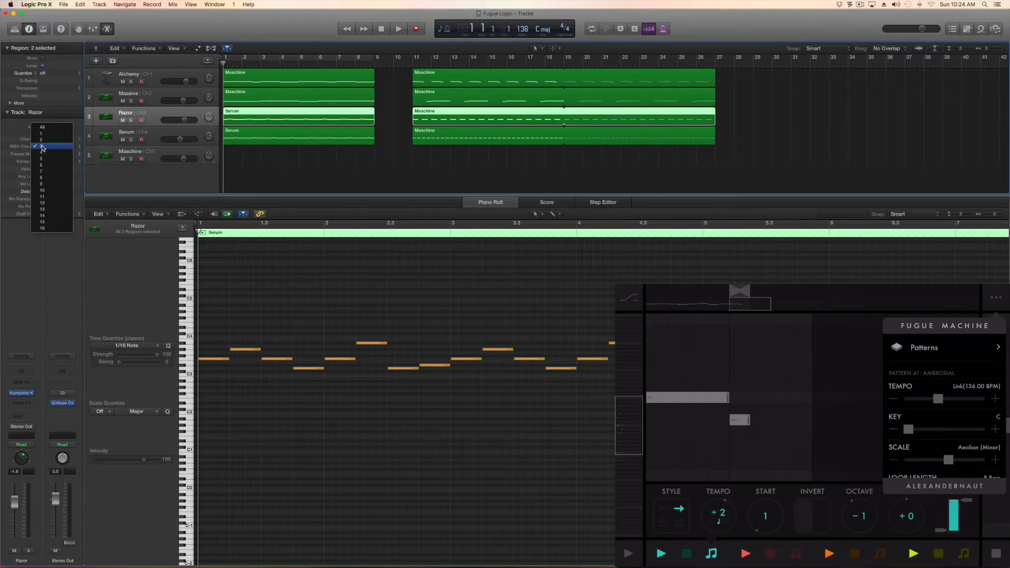
{"action": "left_click", "coordinate": [41, 147]}
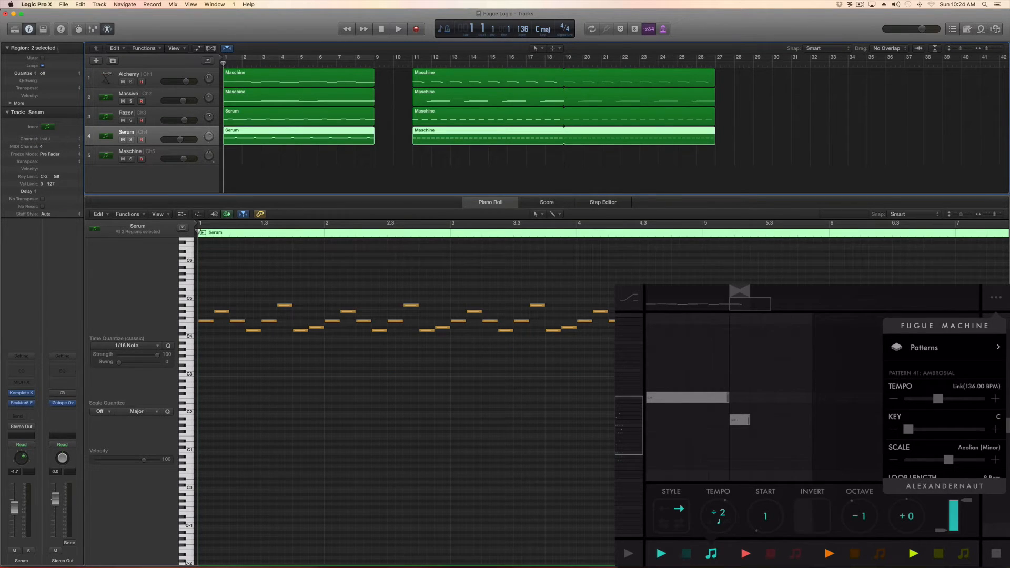
{"action": "left_click", "coordinate": [63, 5]}
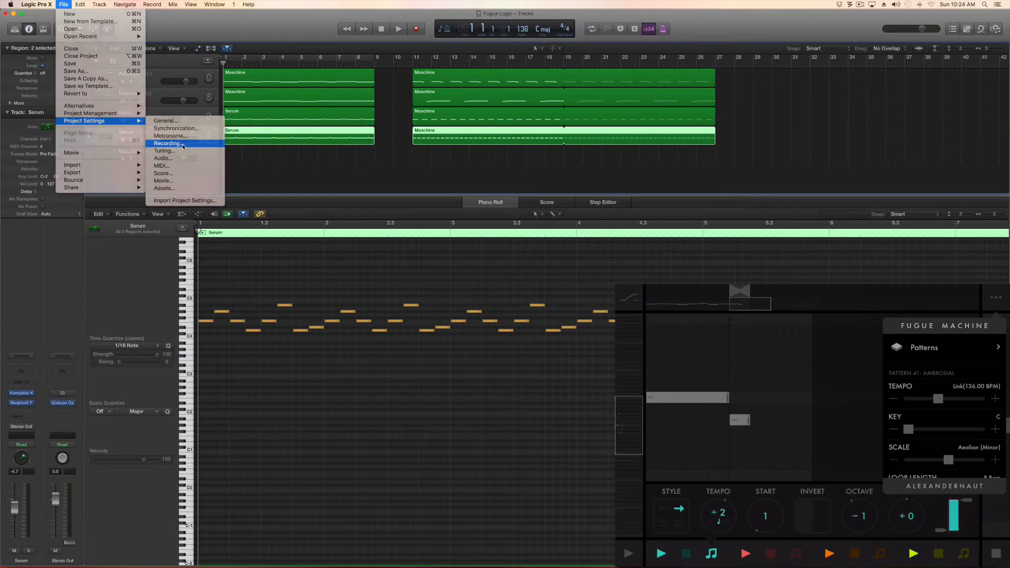
Enable Auto demix by channel in Recording settings, then record-enable the Alchemy track
{"action": "left_click", "coordinate": [167, 143]}
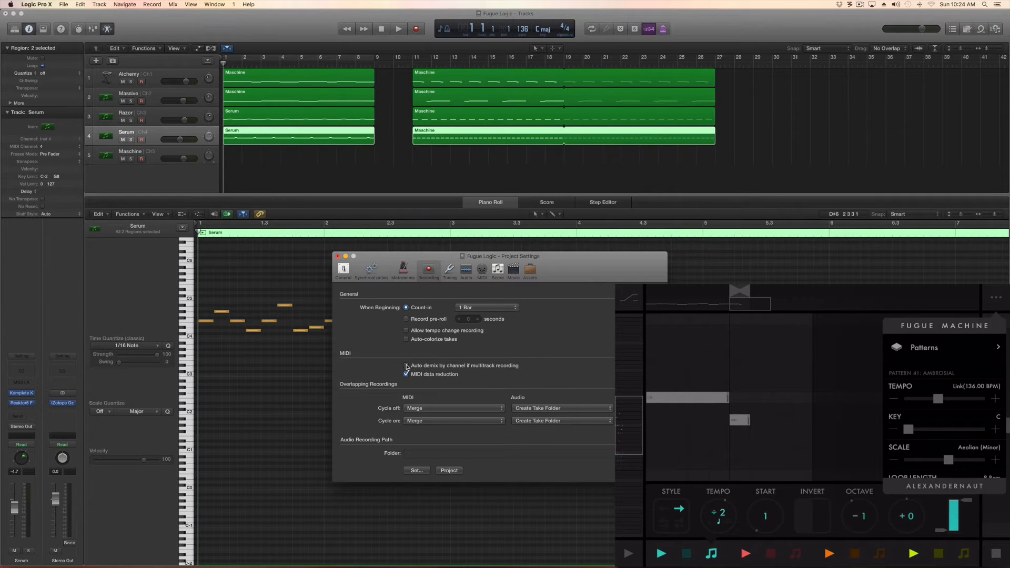
{"action": "left_click", "coordinate": [407, 365]}
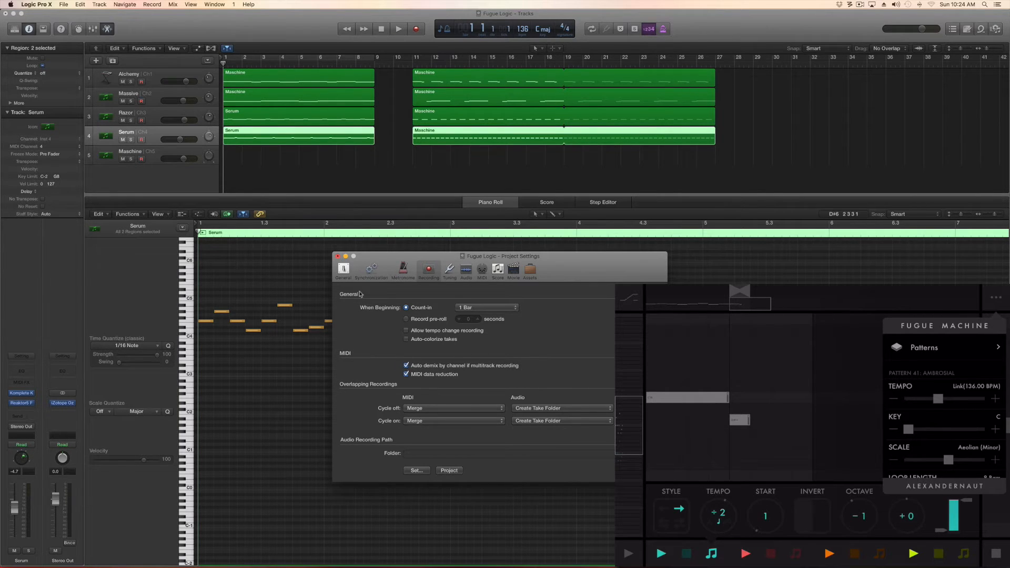
{"action": "left_click", "coordinate": [337, 255]}
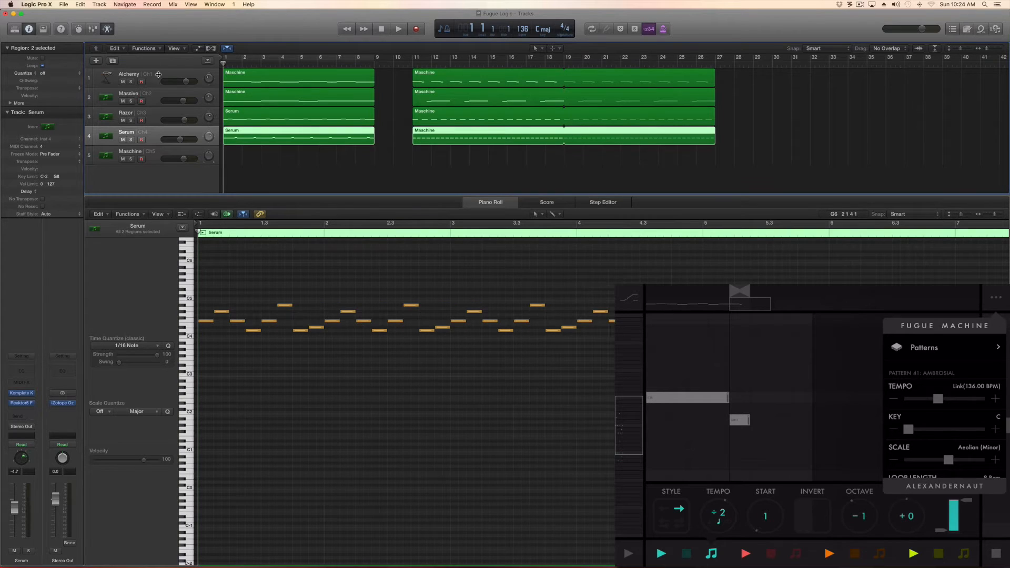
{"action": "left_click", "coordinate": [129, 74]}
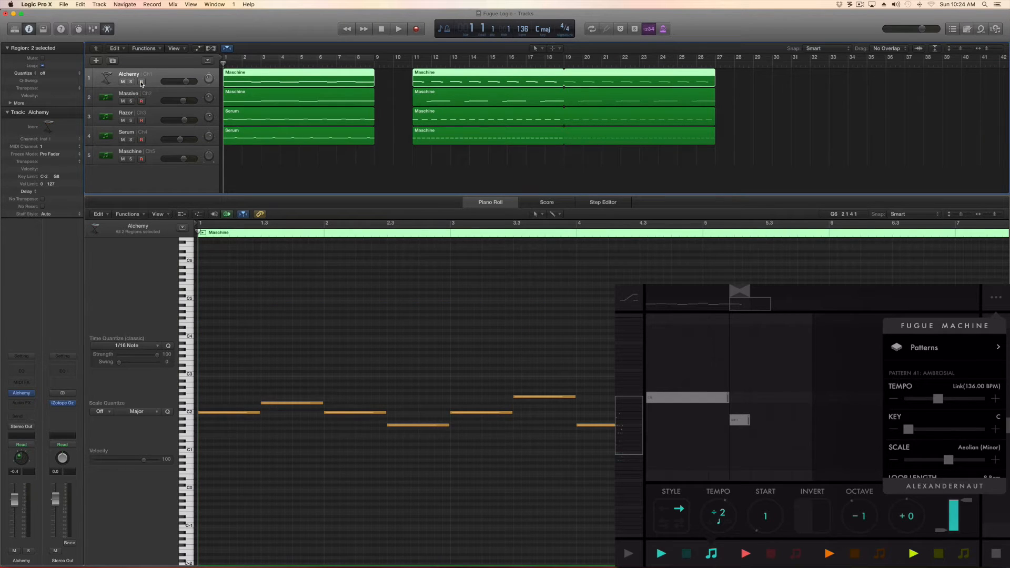